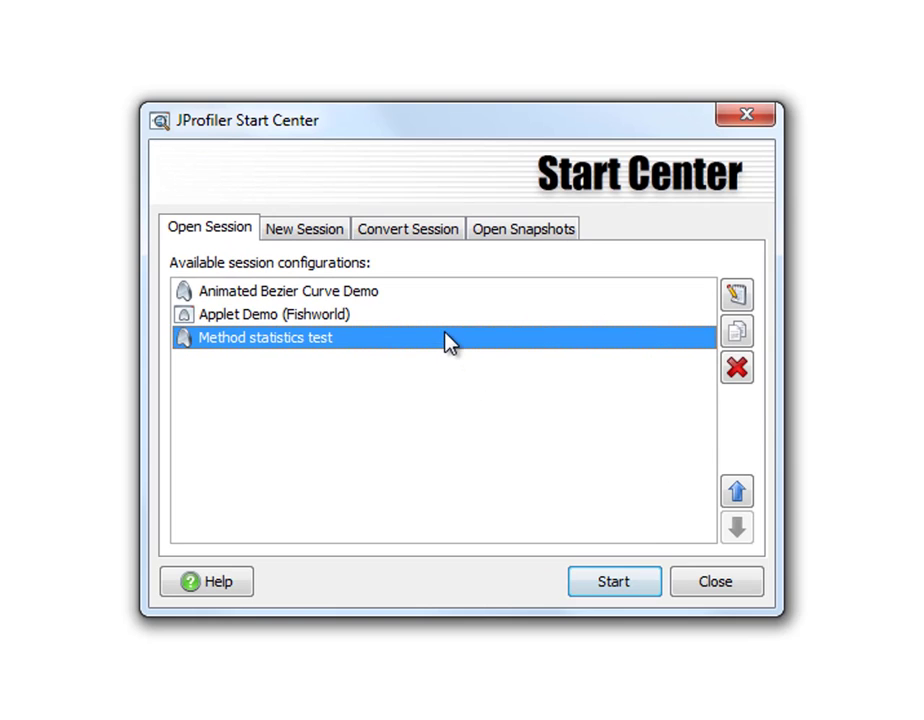
- Start the Method statistics test session and confirm its startup settings
left_click(613, 581)
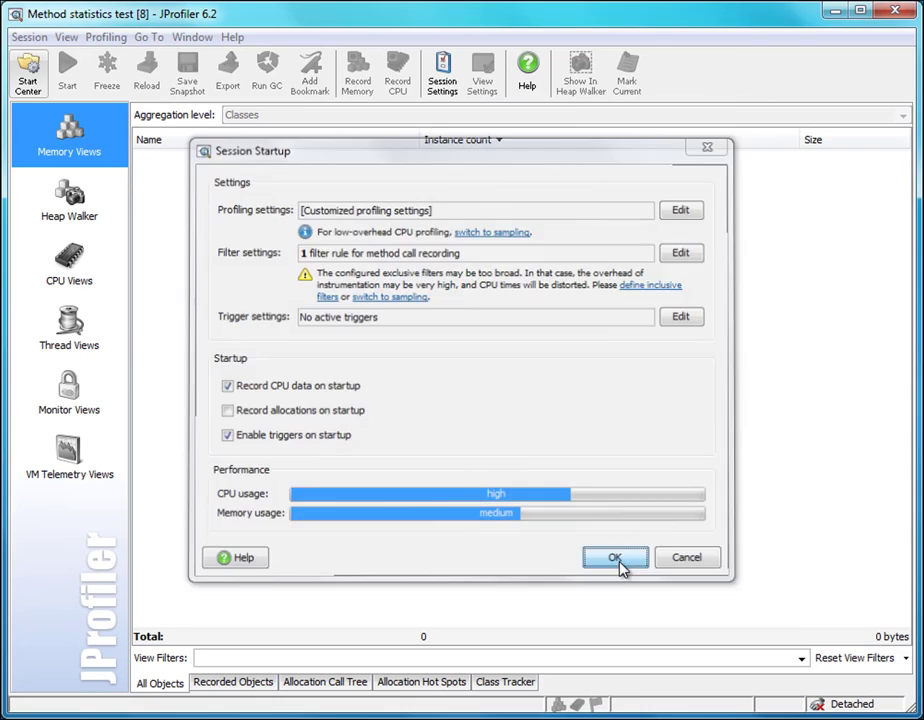
left_click(615, 557)
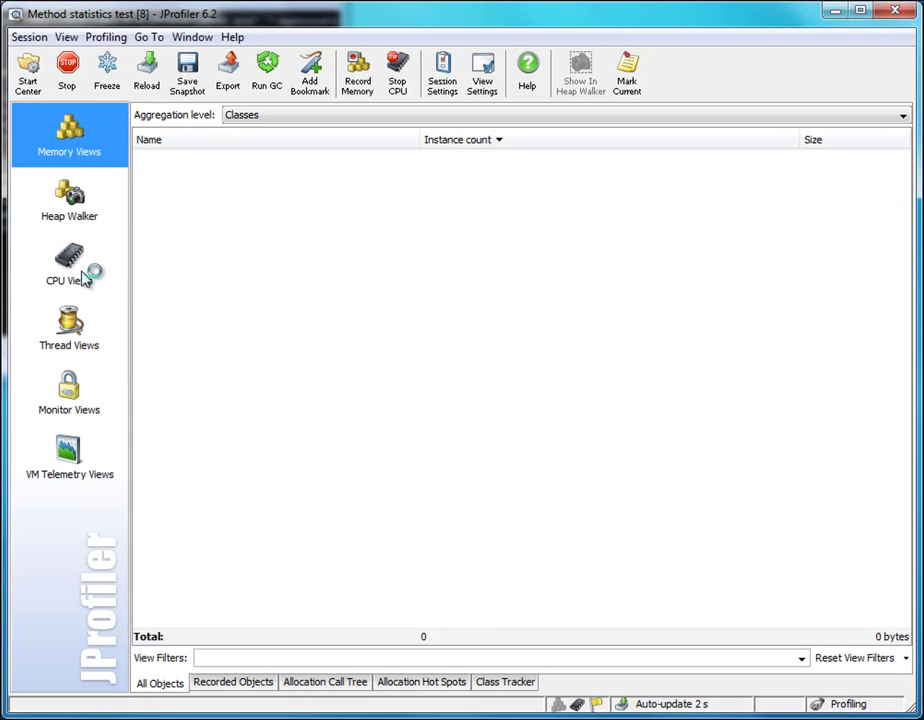
- In CPU Views, expand MethodStatisticsTest.main down to doCriticalTask, implTwo, implOne and Math.sqrt
left_click(69, 265)
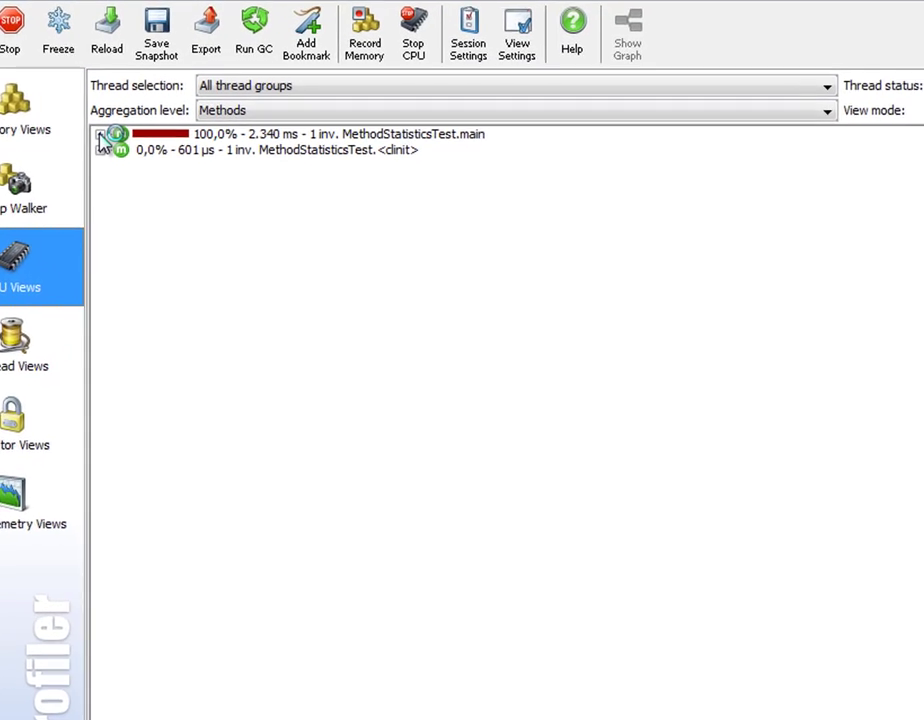
left_click(118, 134)
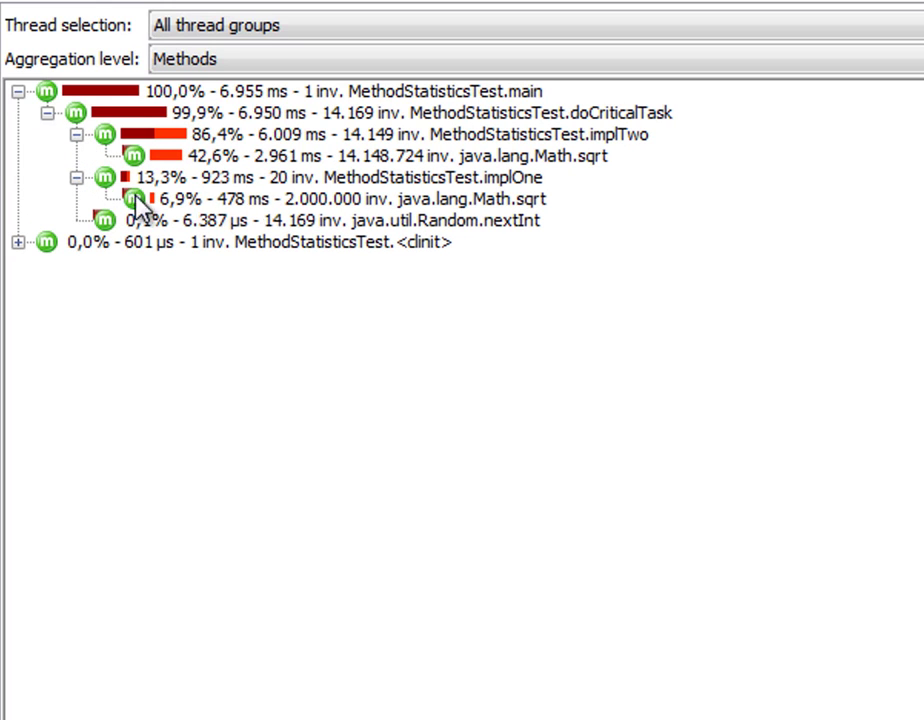
mouse_move(210, 130)
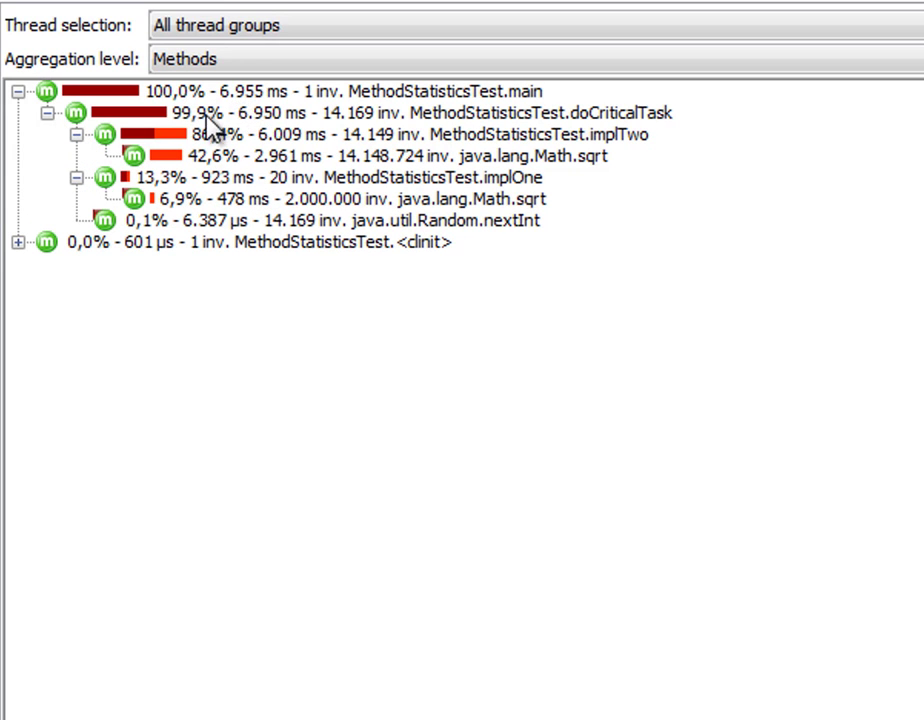
mouse_move(130, 205)
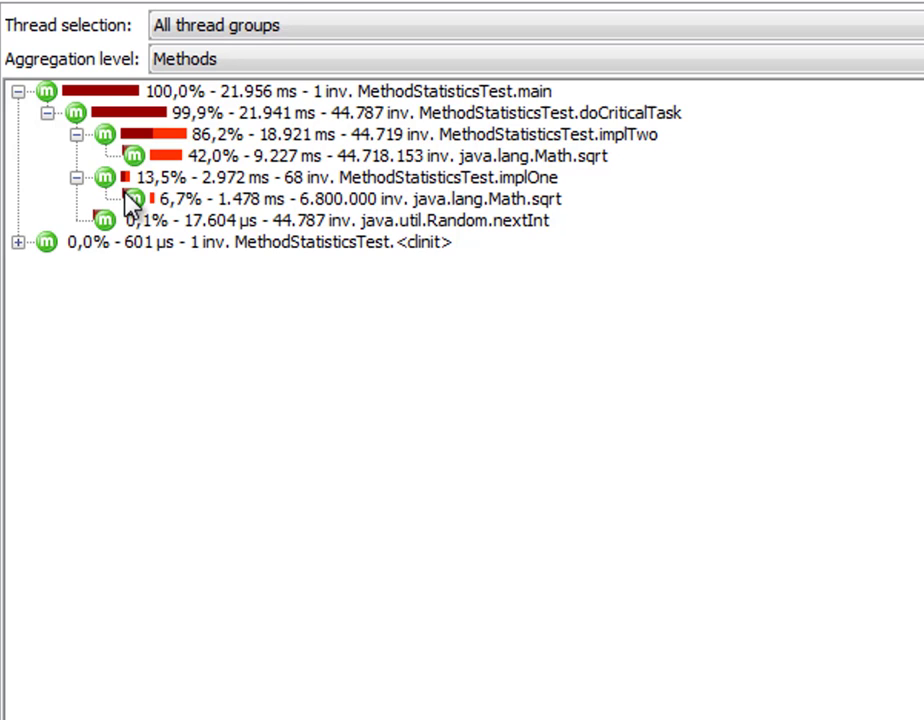
mouse_move(310, 140)
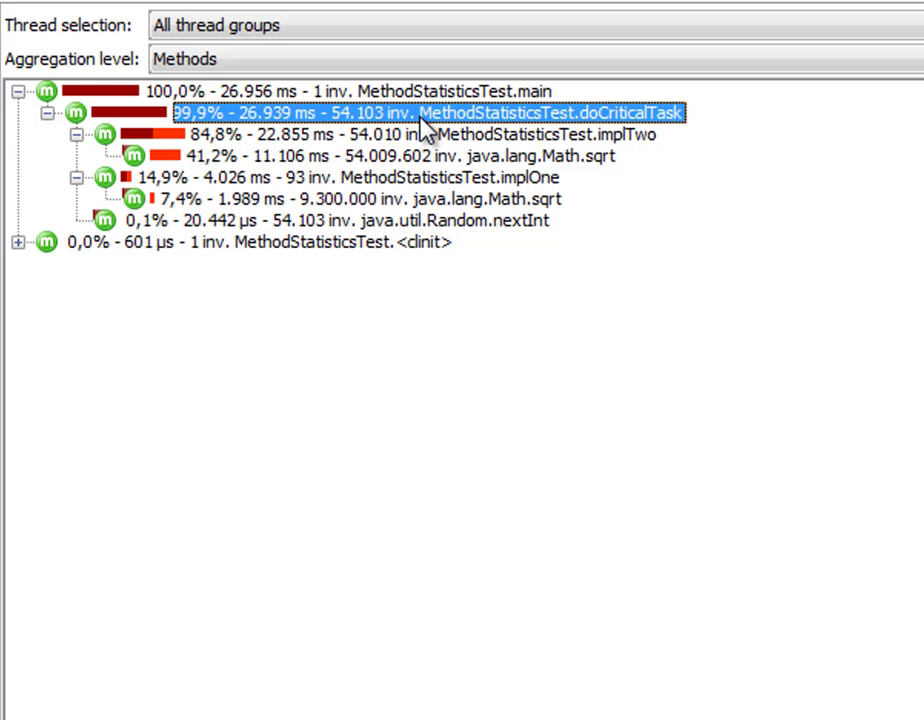
mouse_move(417, 128)
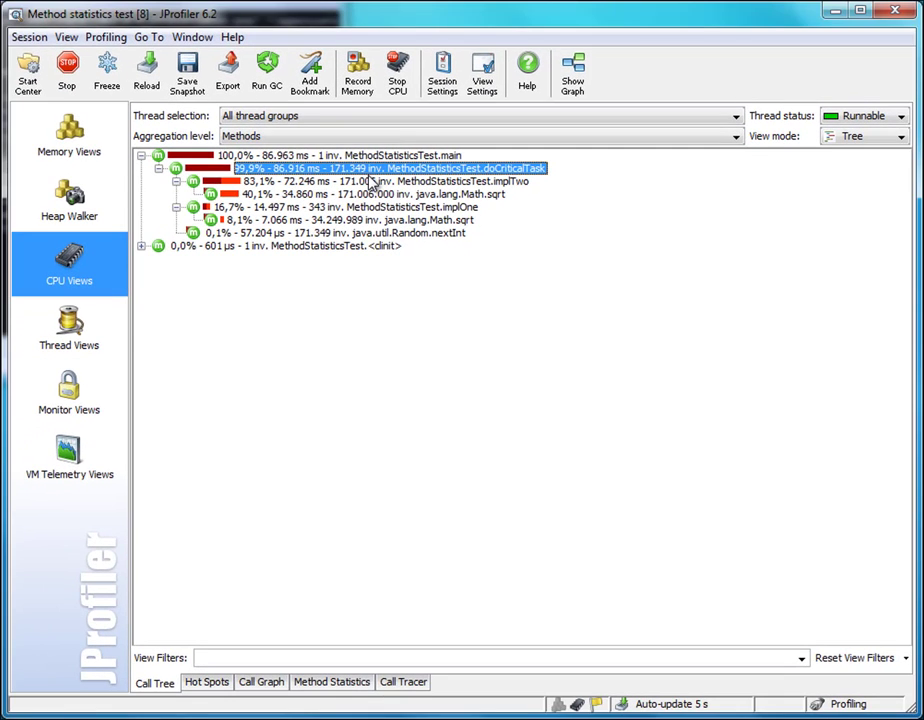
mouse_move(340, 330)
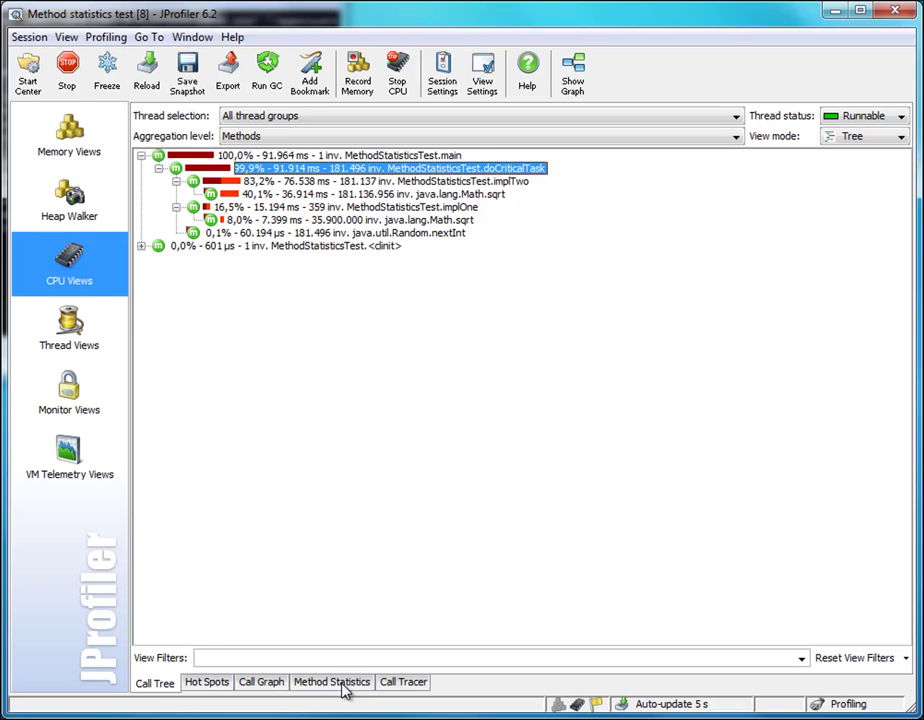
- Record method statistics and stop to show timings for doCriticalTask, implTwo and implOne
left_click(331, 682)
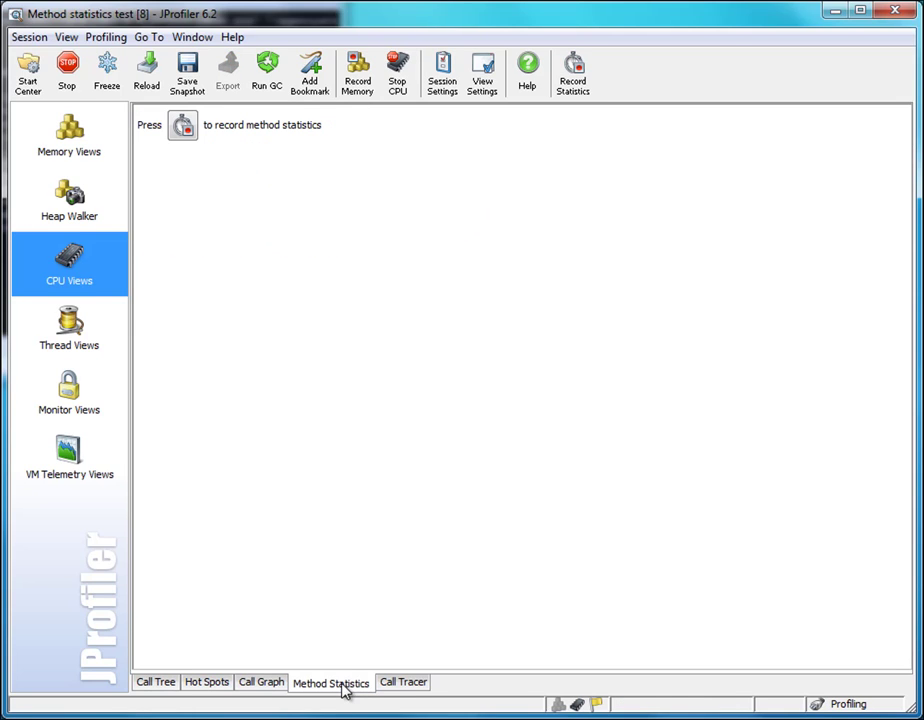
mouse_move(560, 548)
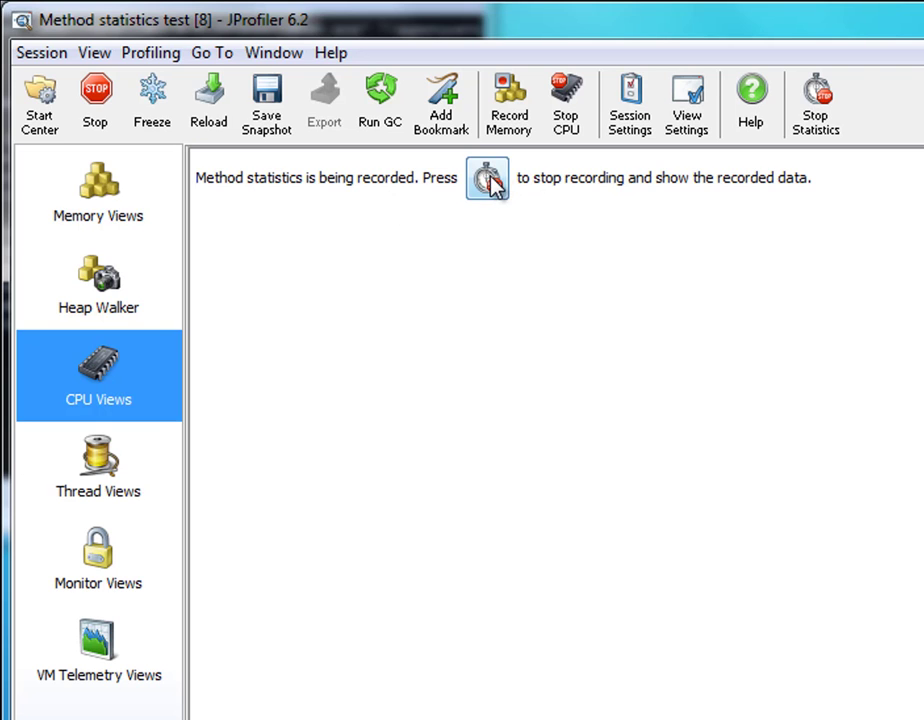
left_click(487, 177)
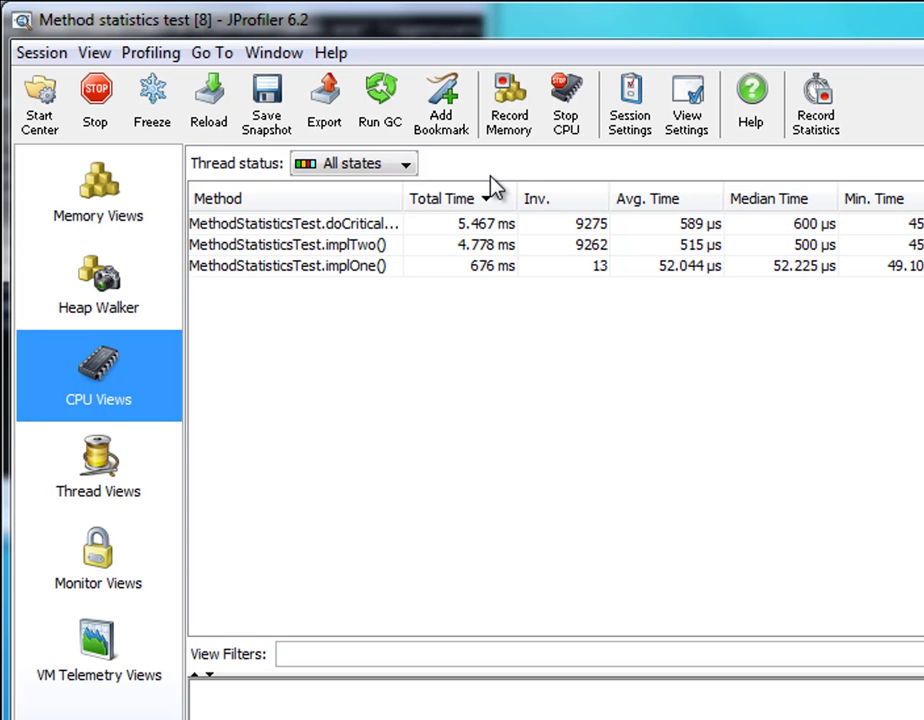
mouse_move(357, 245)
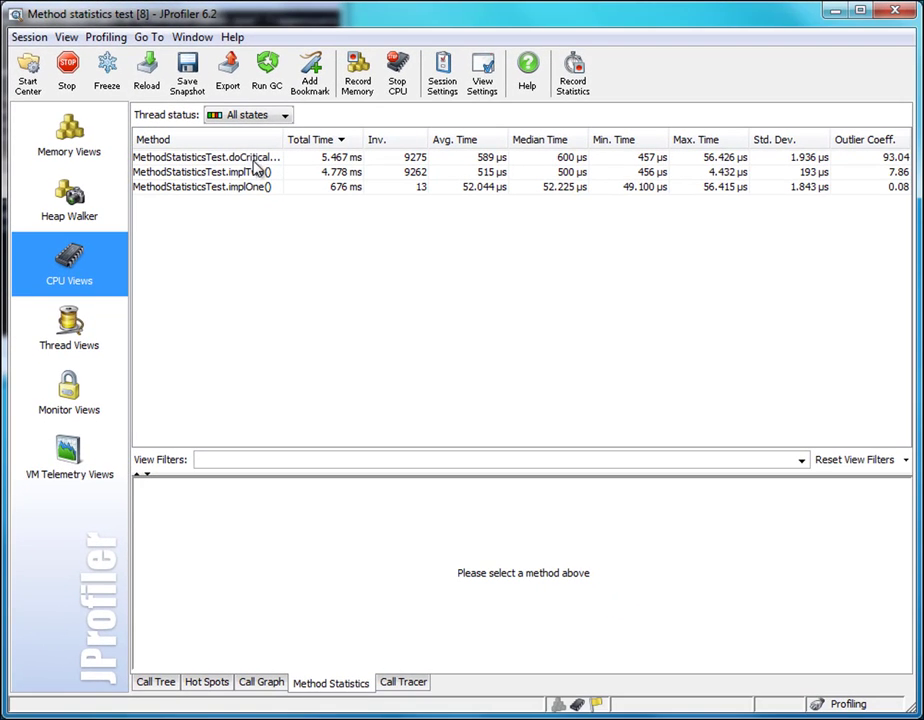
mouse_move(307, 163)
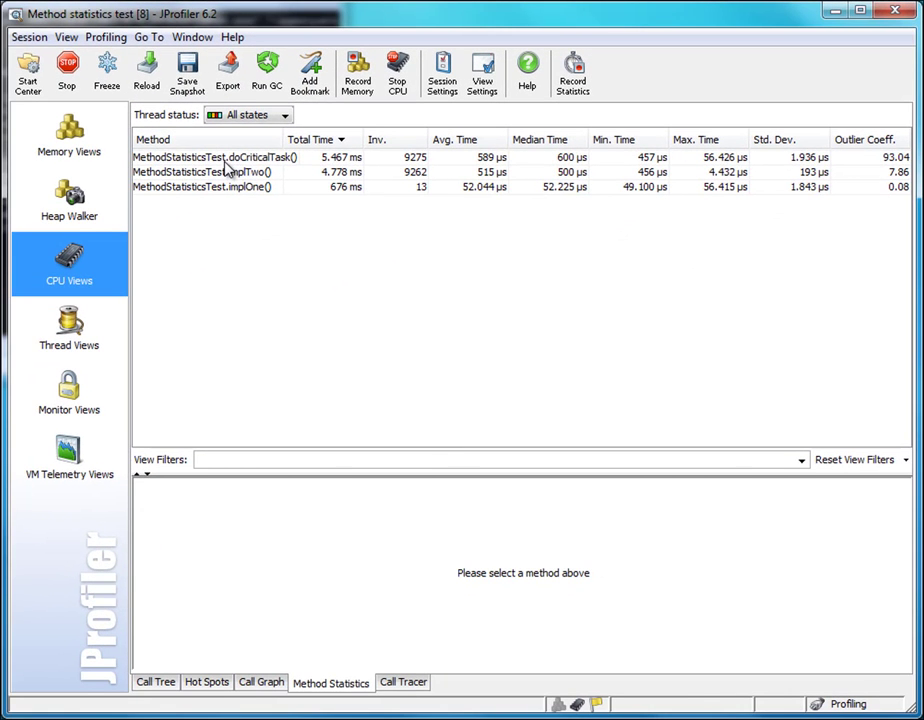
left_click(210, 157)
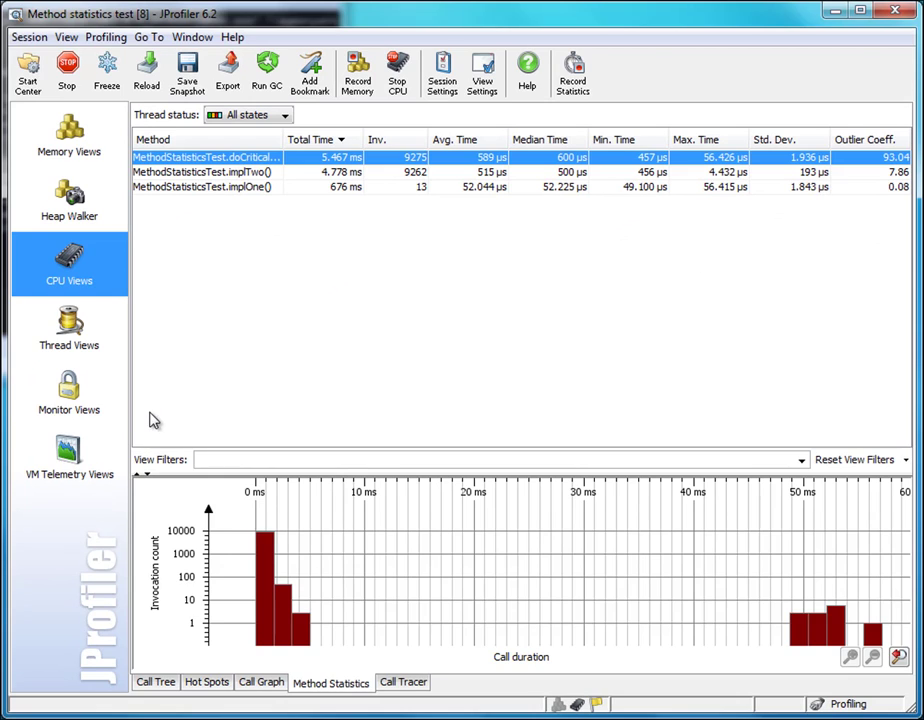
mouse_move(235, 578)
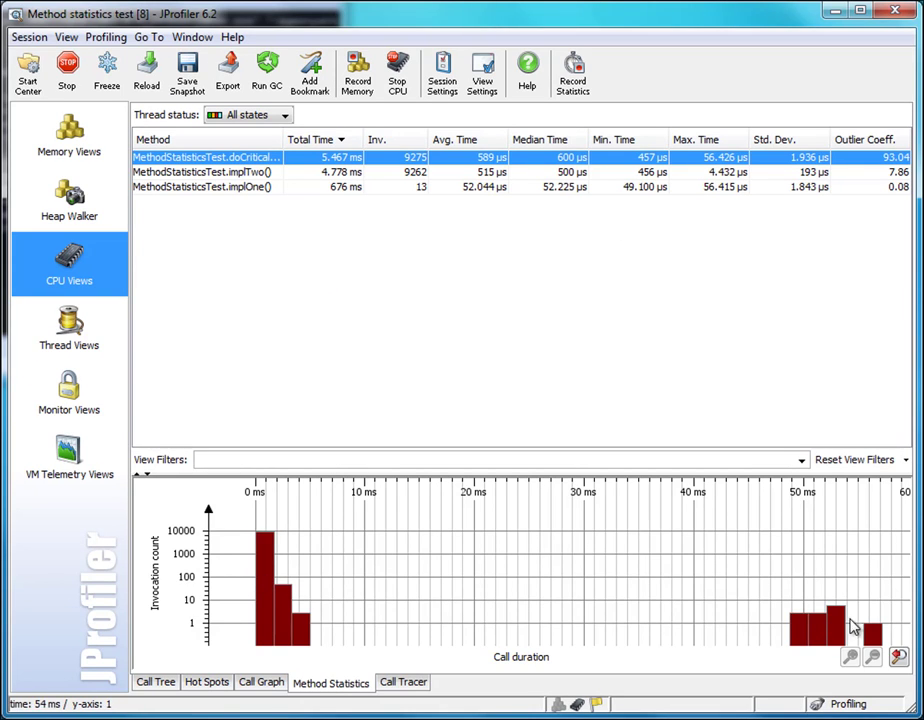
mouse_move(308, 542)
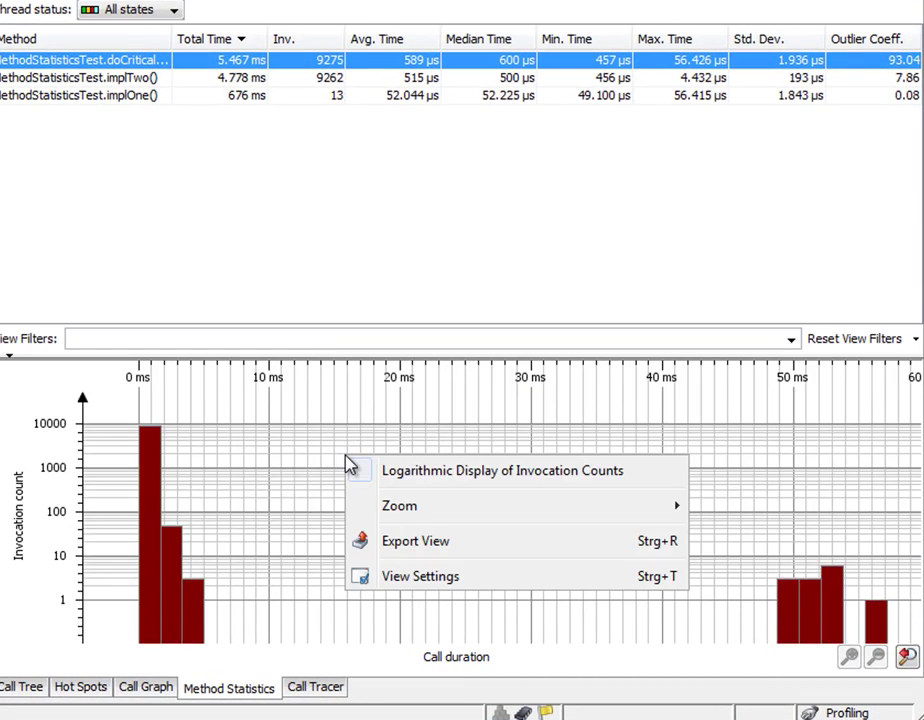
left_click(502, 470)
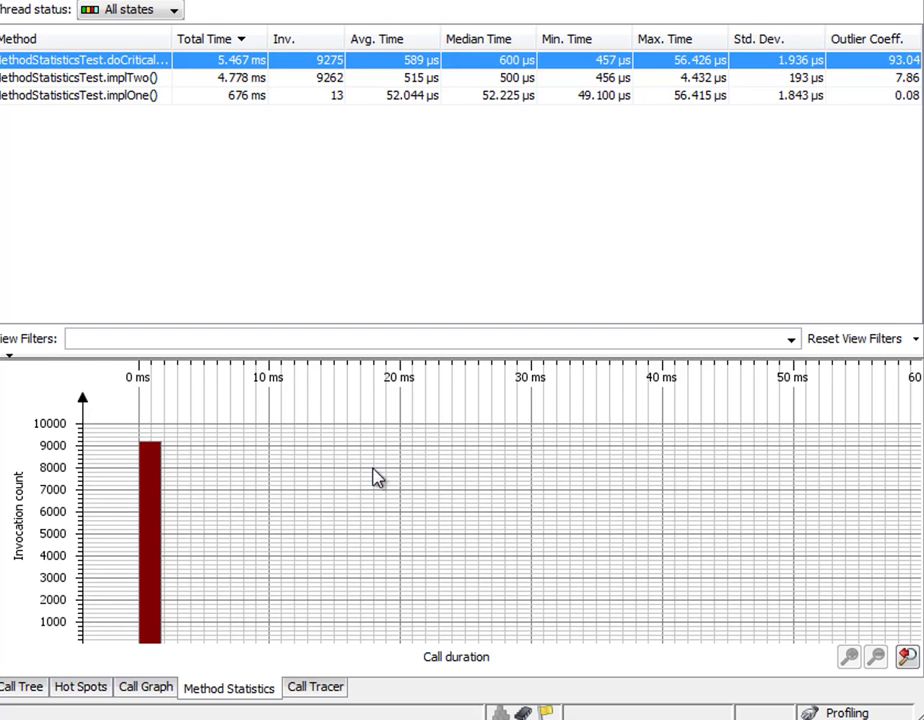
mouse_move(836, 638)
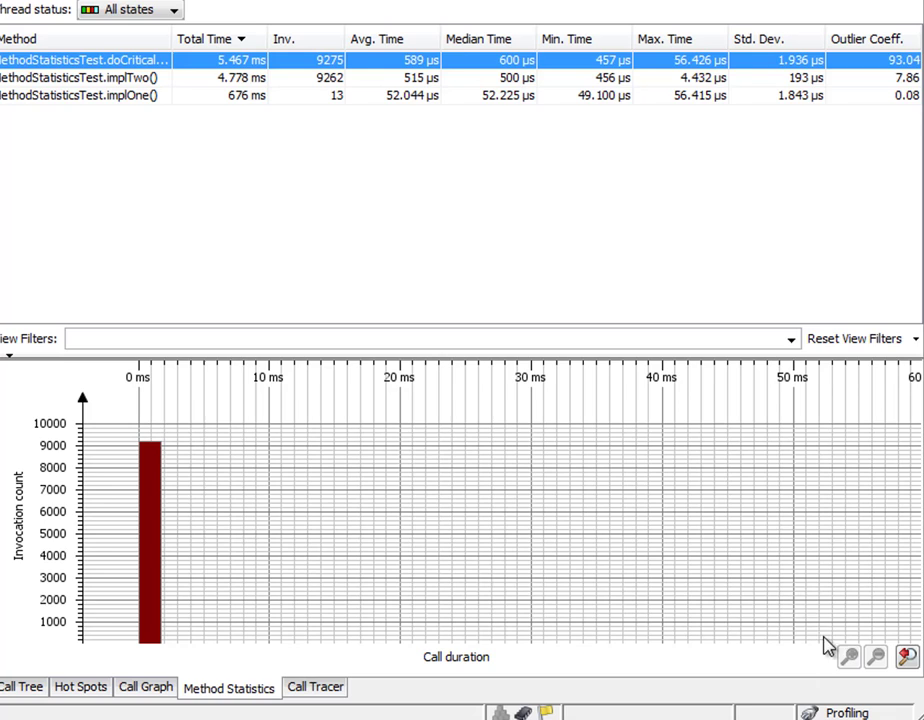
mouse_move(282, 453)
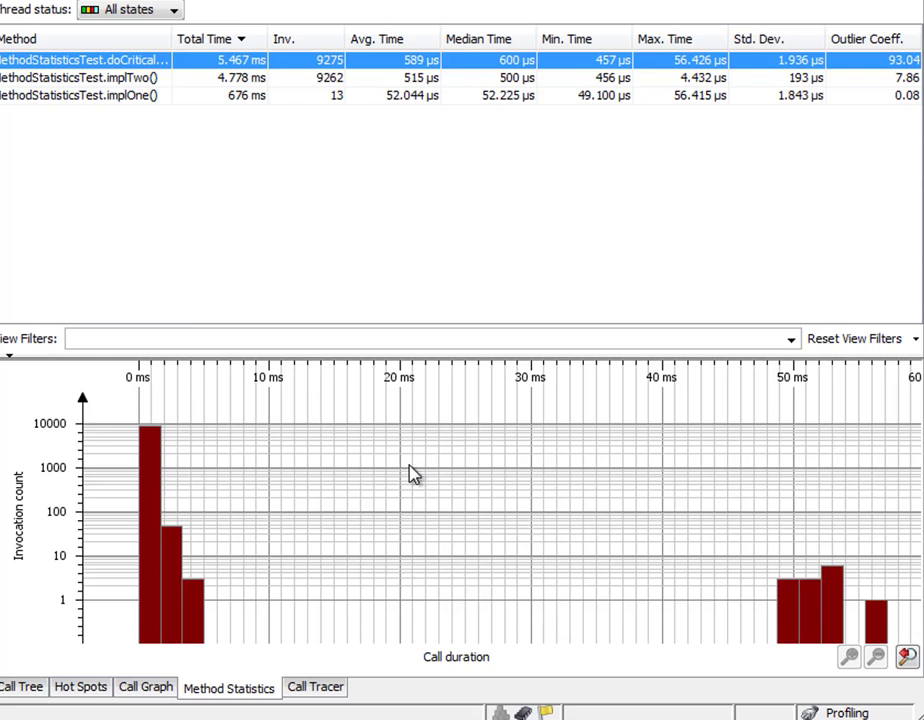
mouse_move(611, 574)
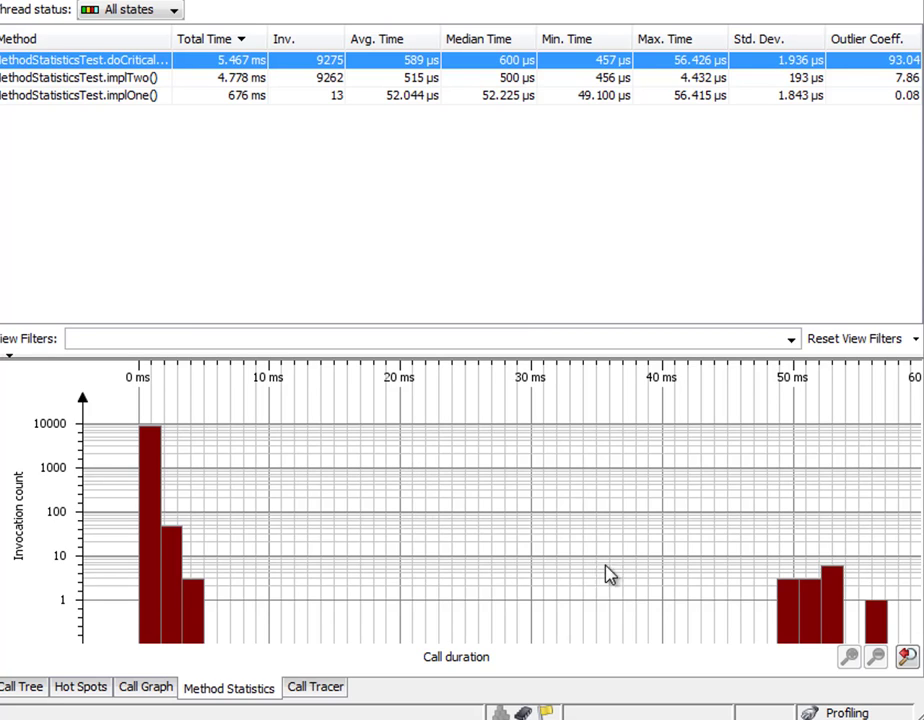
mouse_move(866, 596)
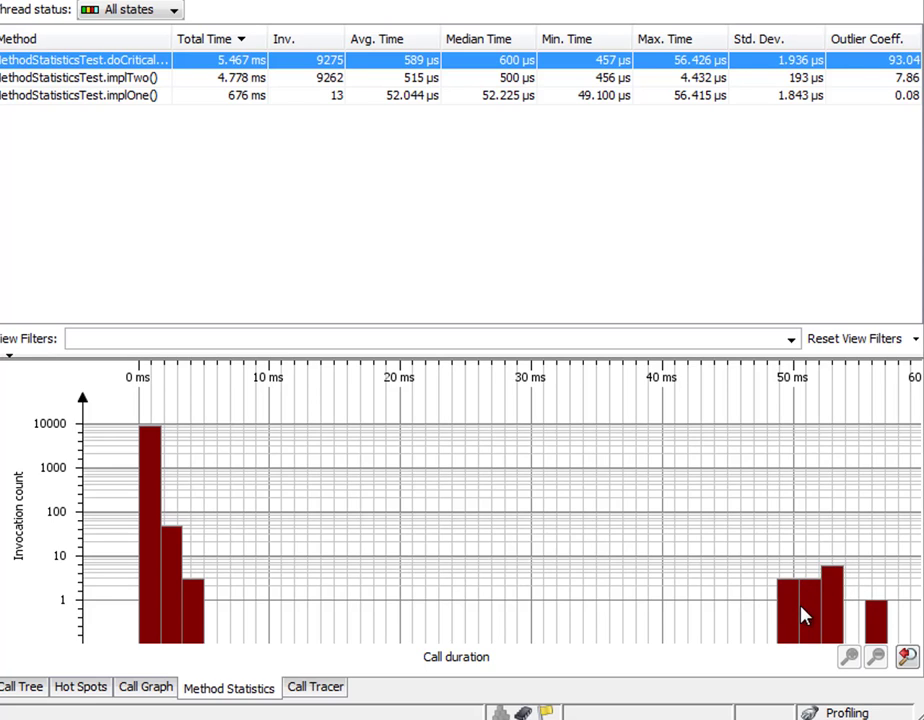
mouse_move(170, 502)
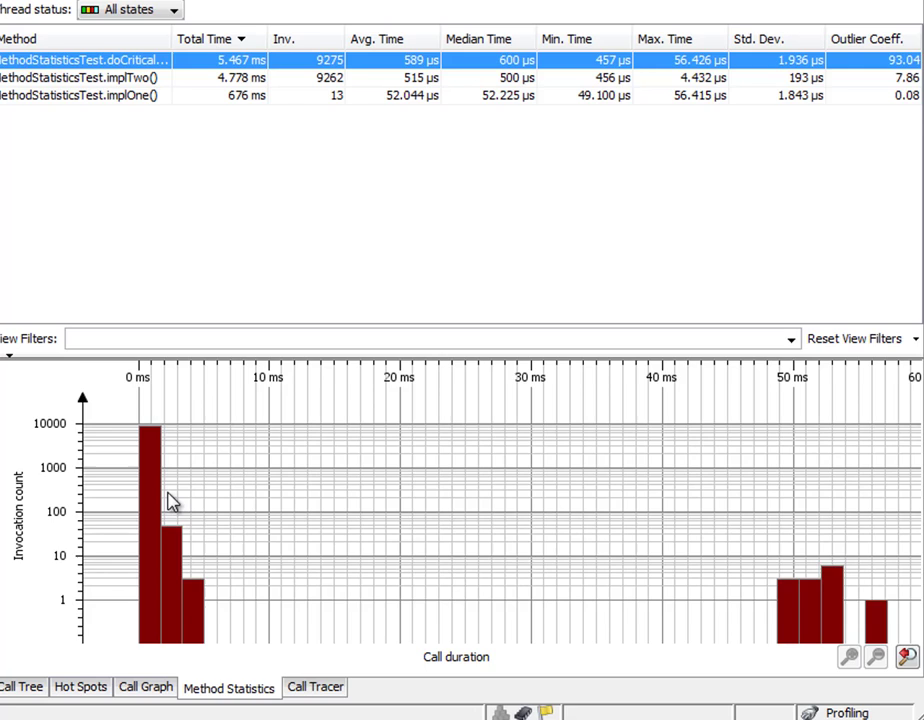
mouse_move(175, 525)
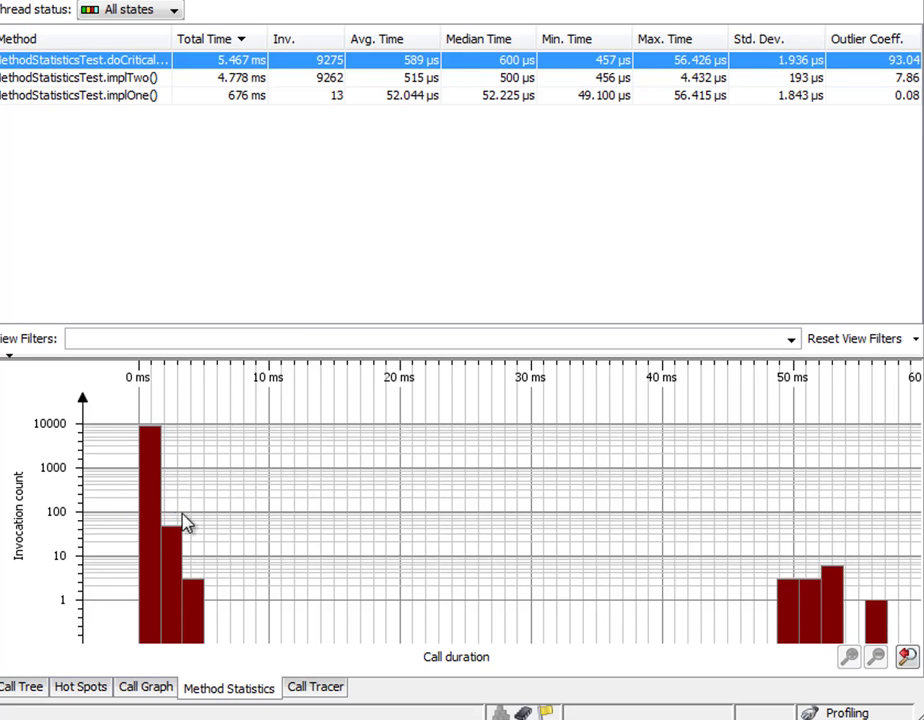
mouse_move(345, 500)
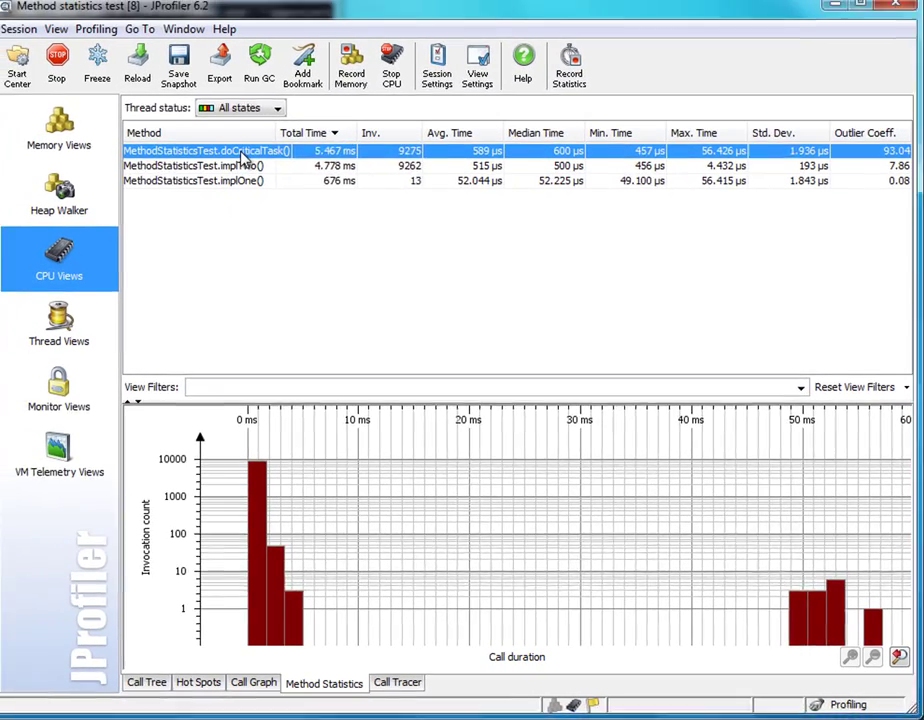
- Add doCriticalTask as an exceptional method and apply the profiling settings now
right_click(240, 151)
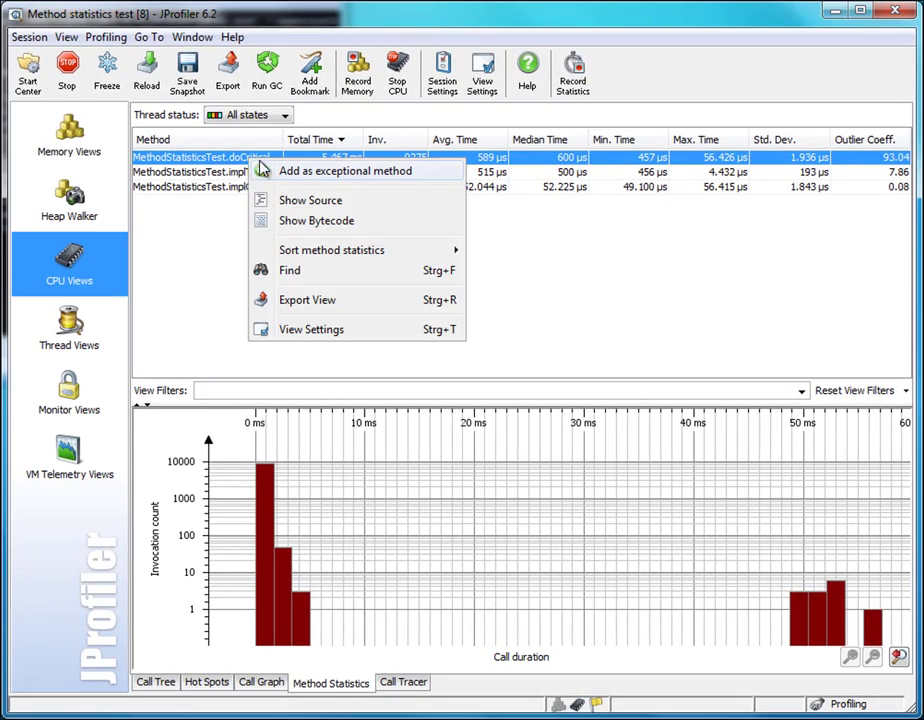
mouse_move(293, 176)
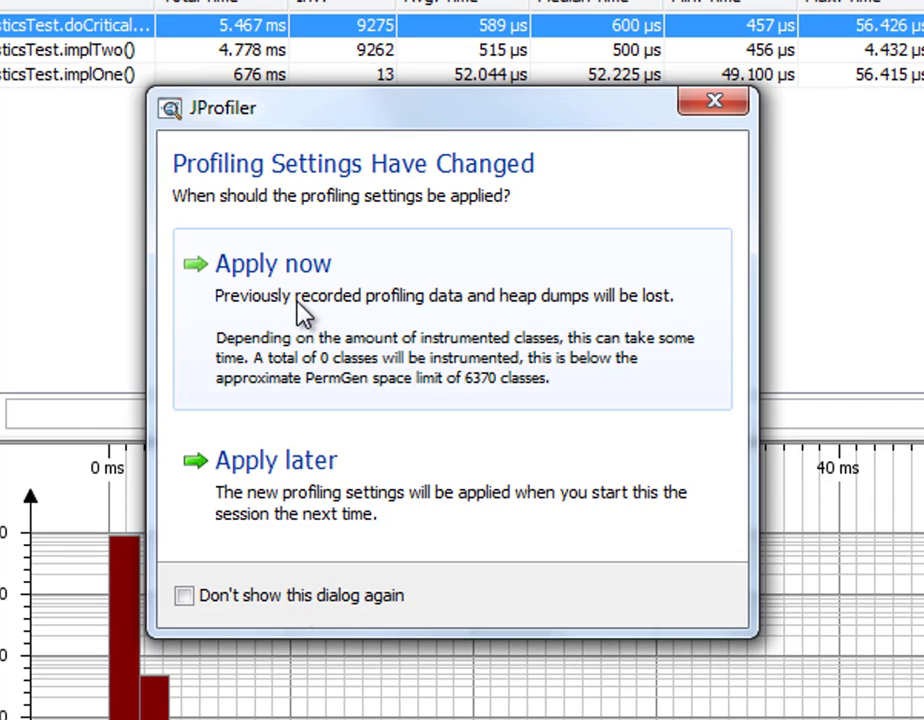
left_click(272, 263)
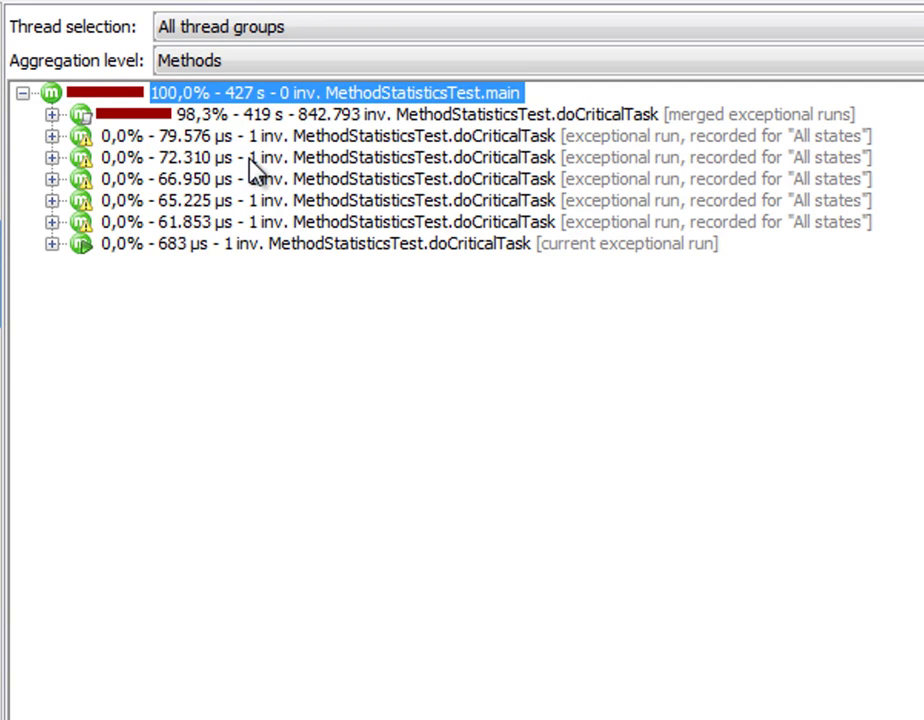
mouse_move(152, 152)
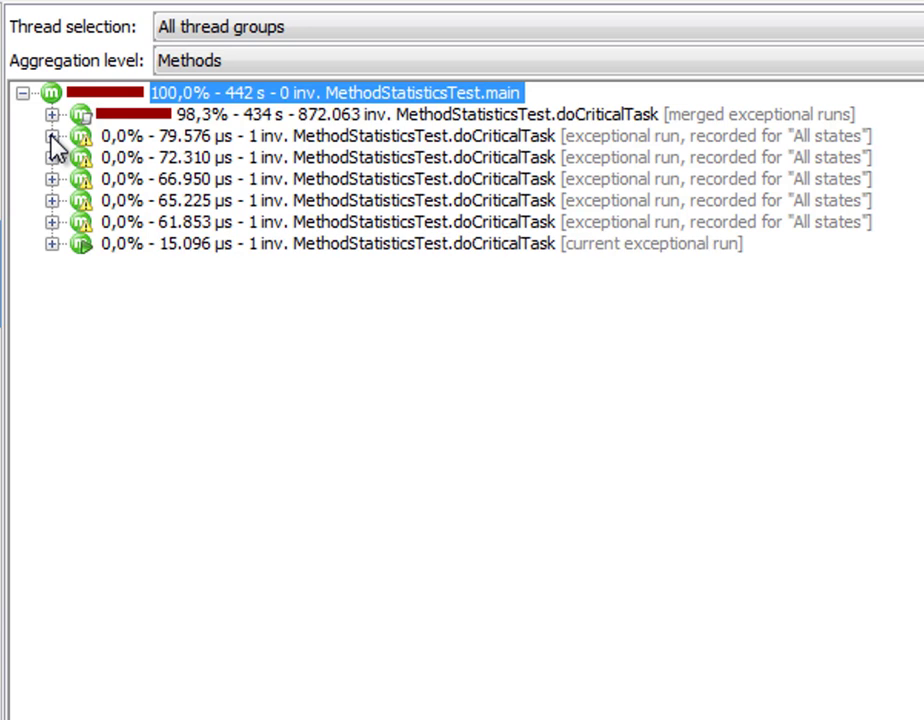
- Expand the first exceptional run, the merged exceptional runs node, and the second run
left_click(47, 135)
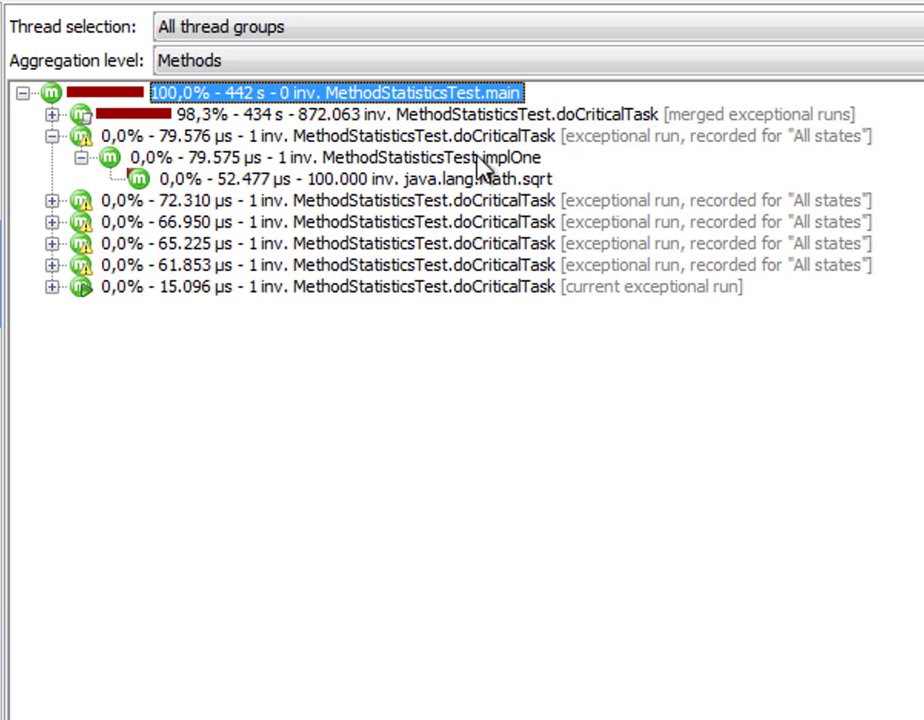
mouse_move(540, 178)
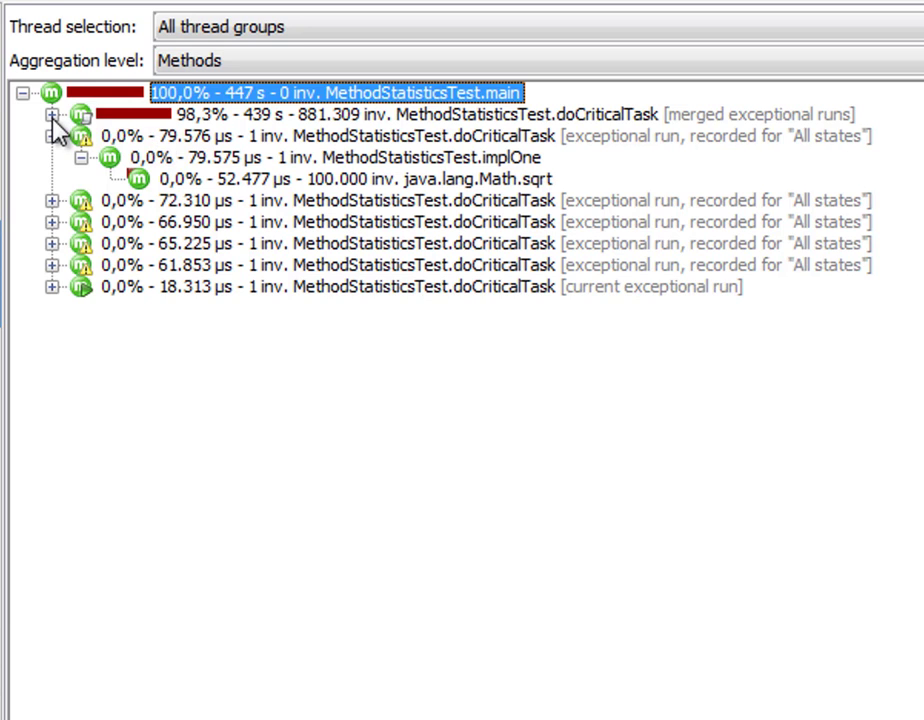
left_click(50, 113)
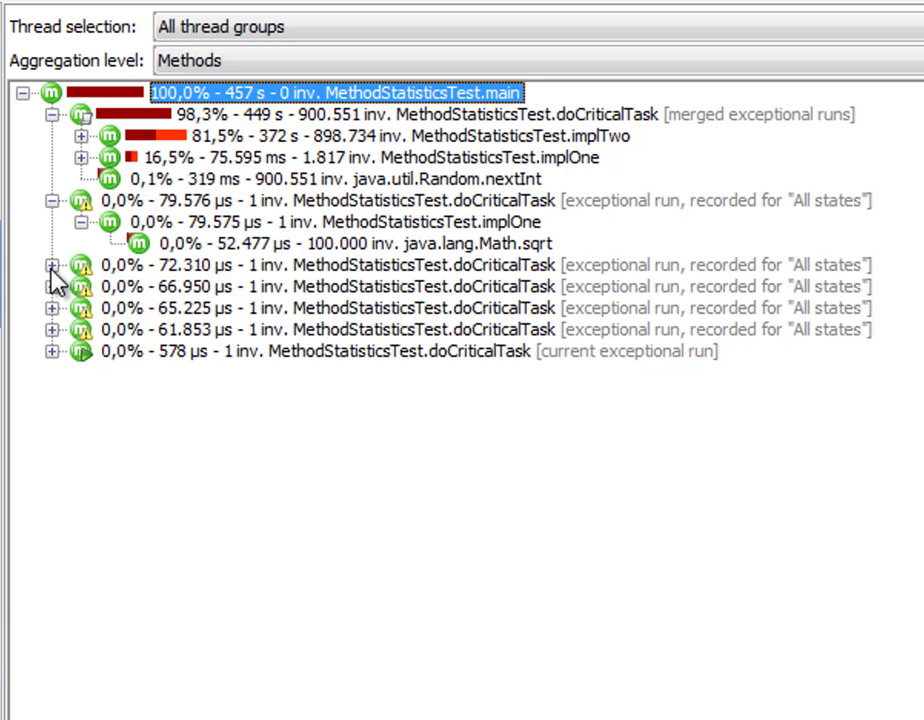
left_click(51, 265)
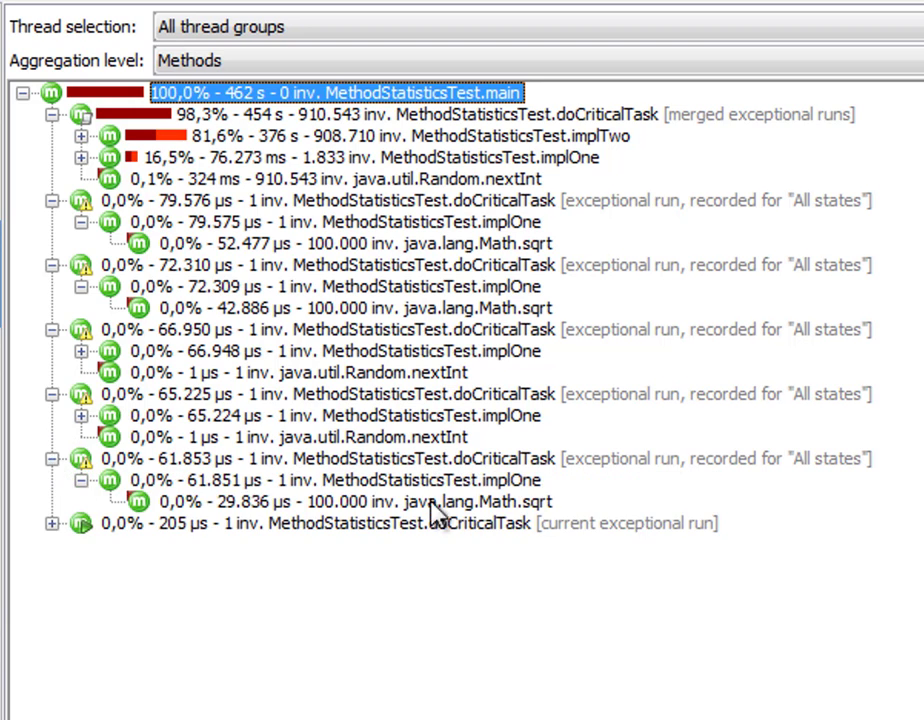
mouse_move(524, 242)
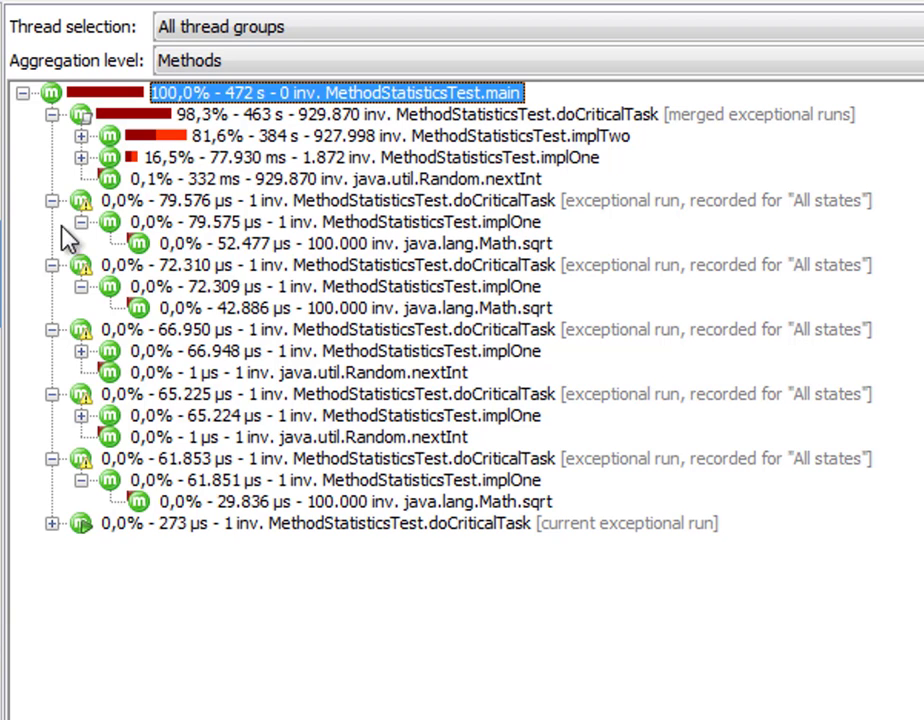
mouse_move(85, 305)
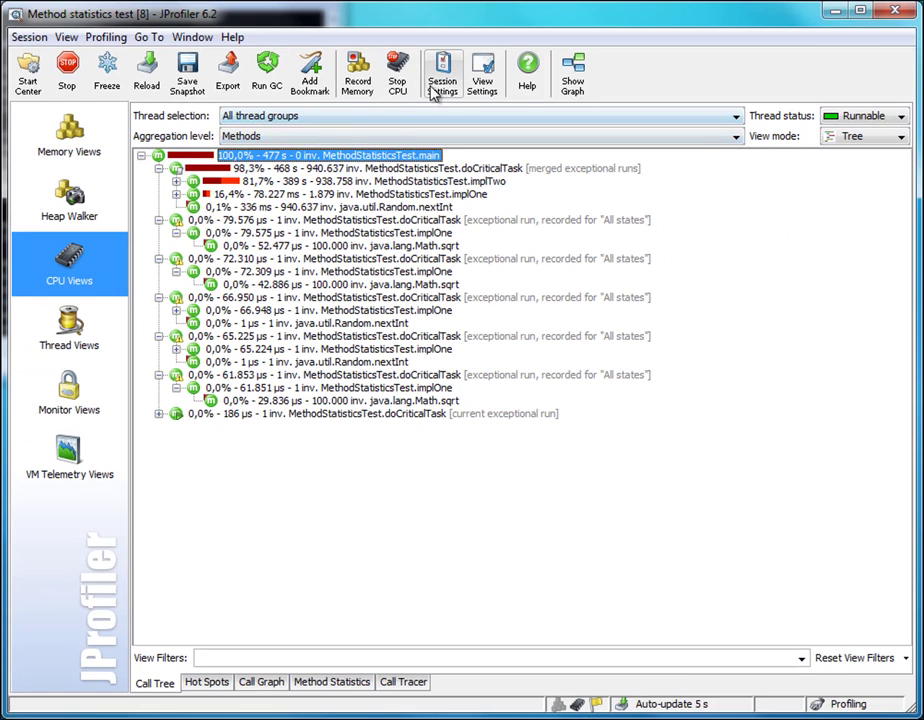
- Open Session Settings on the CPU profiling page showing exceptional runs limited to 5
left_click(442, 70)
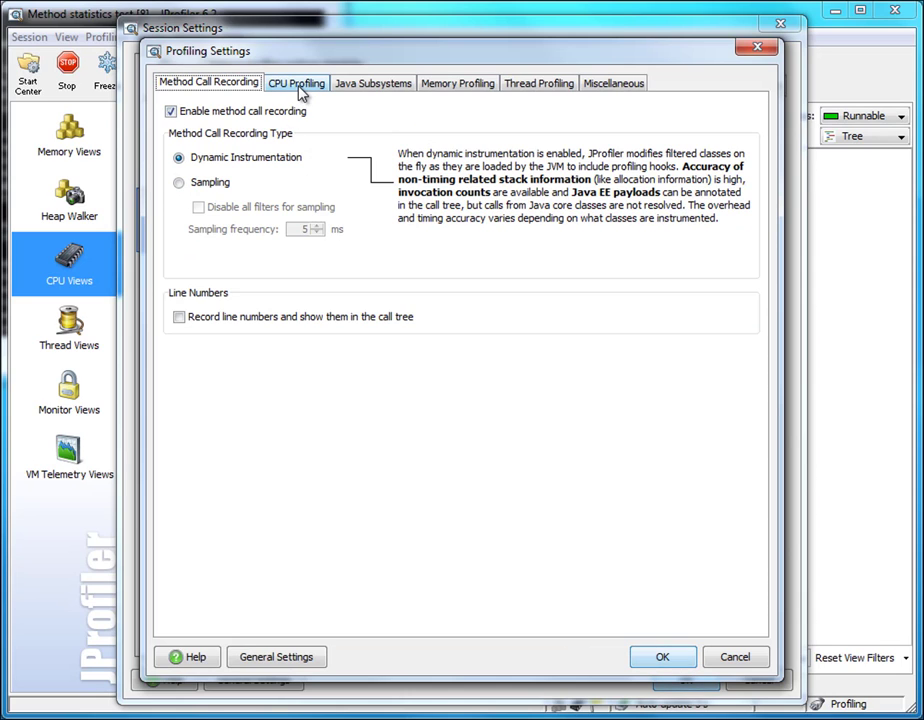
left_click(296, 83)
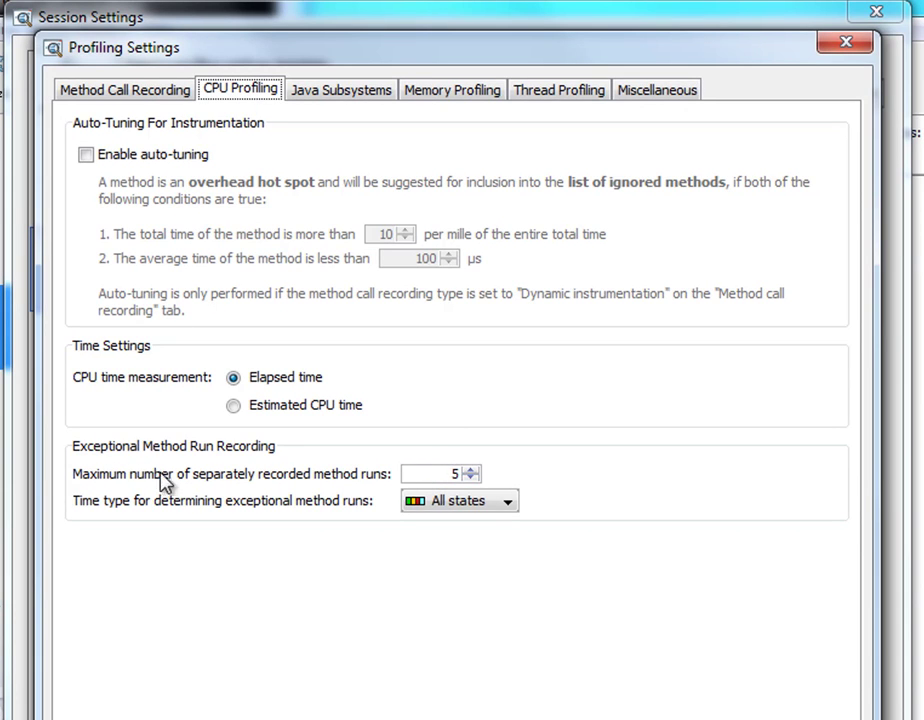
mouse_move(322, 490)
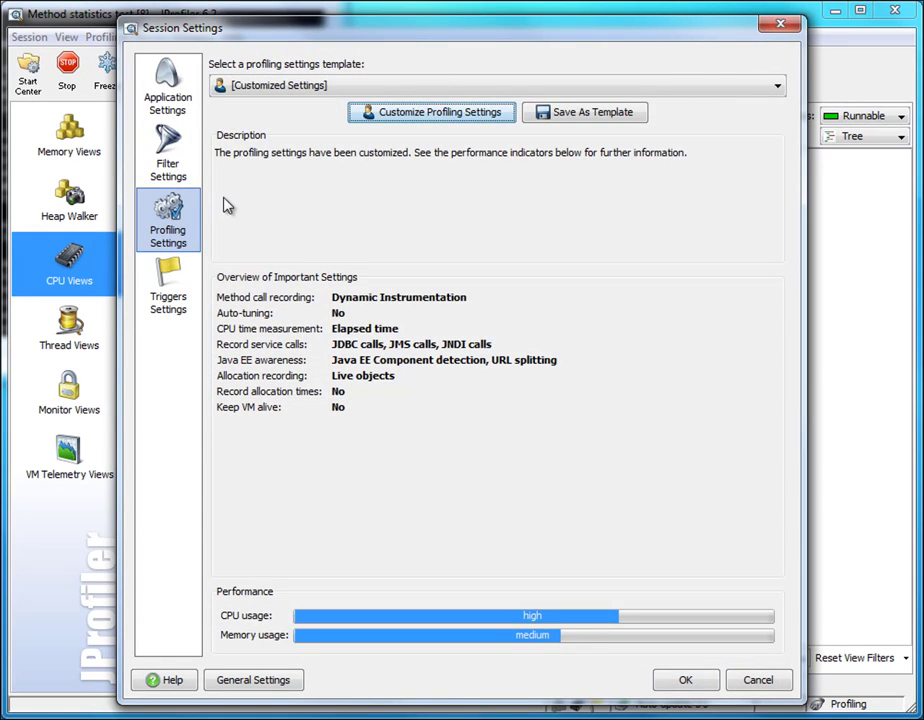
mouse_move(168, 160)
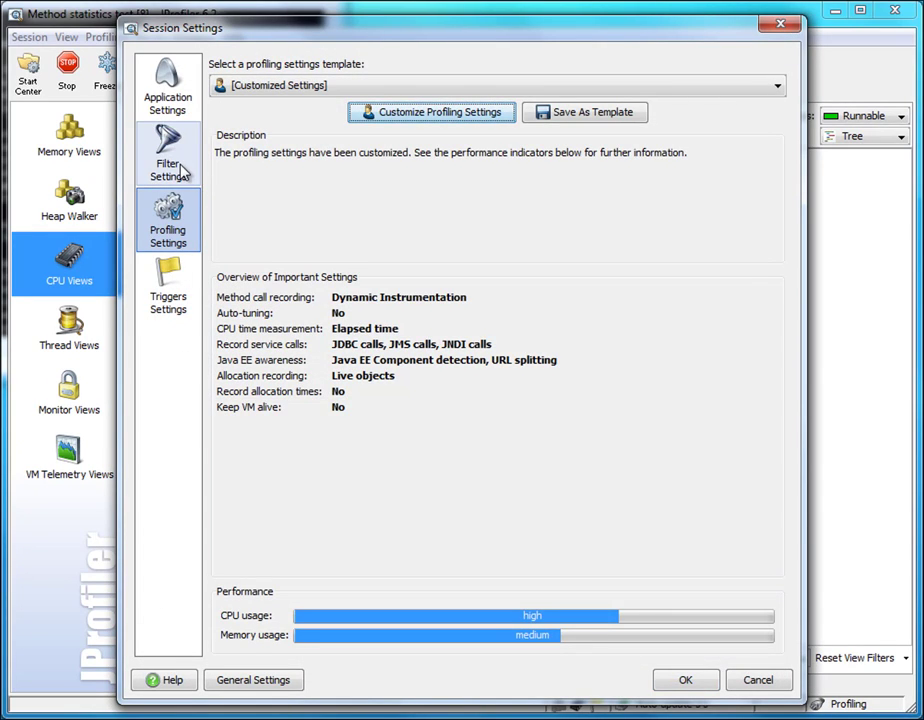
- In Filter Settings, view the exceptional methods list with doCriticalTask and open the add options
left_click(168, 162)
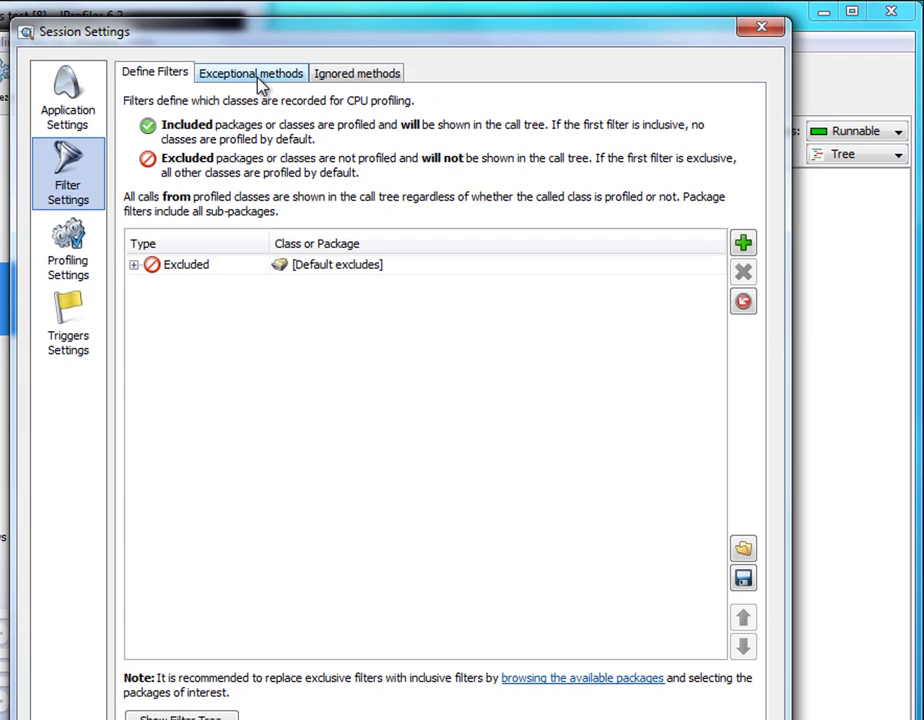
left_click(251, 72)
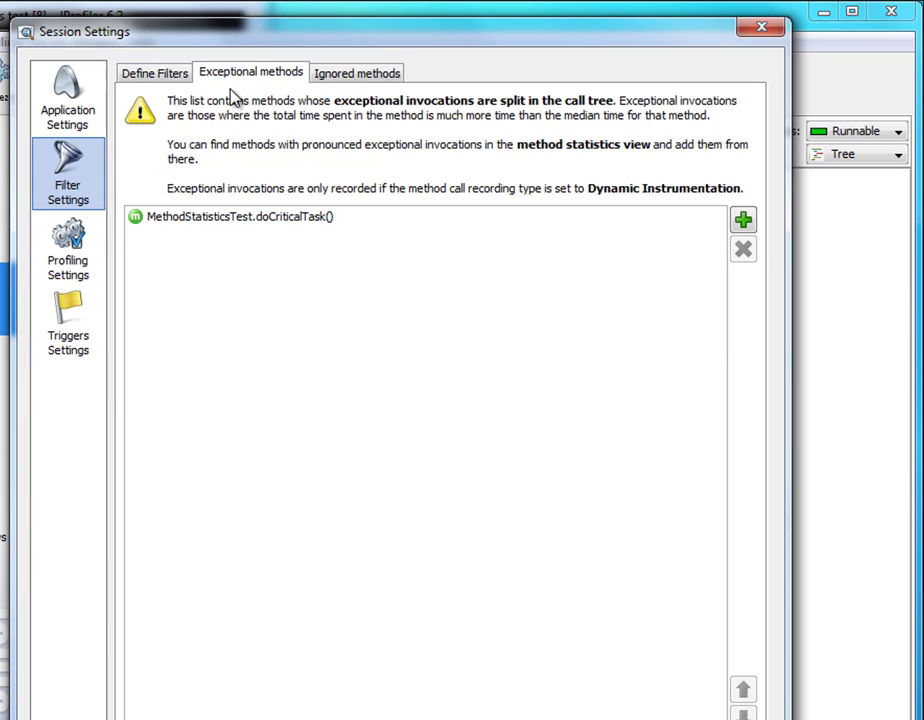
mouse_move(416, 224)
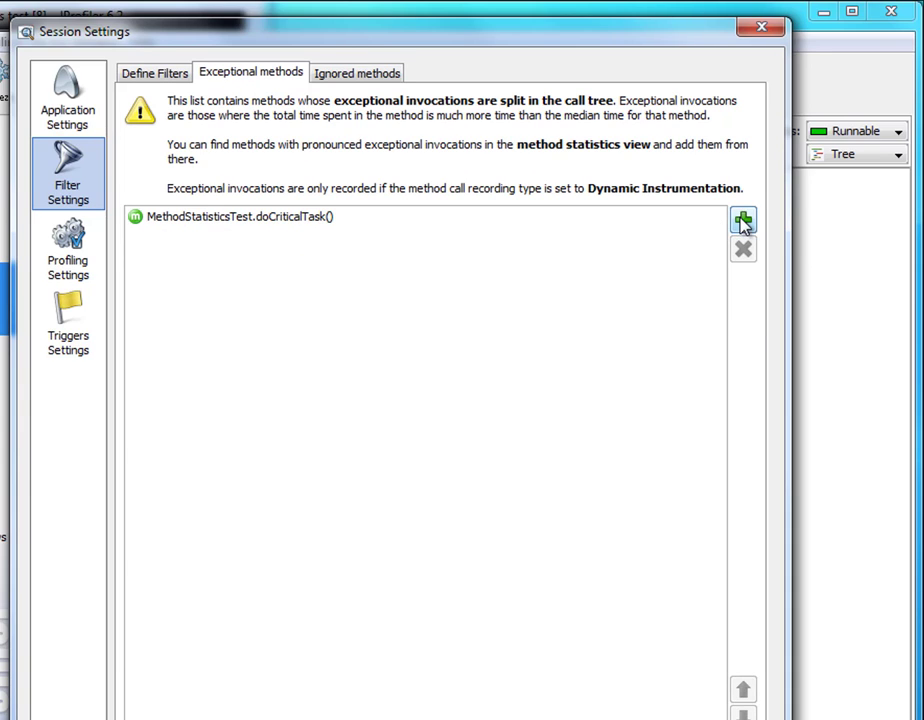
left_click(743, 221)
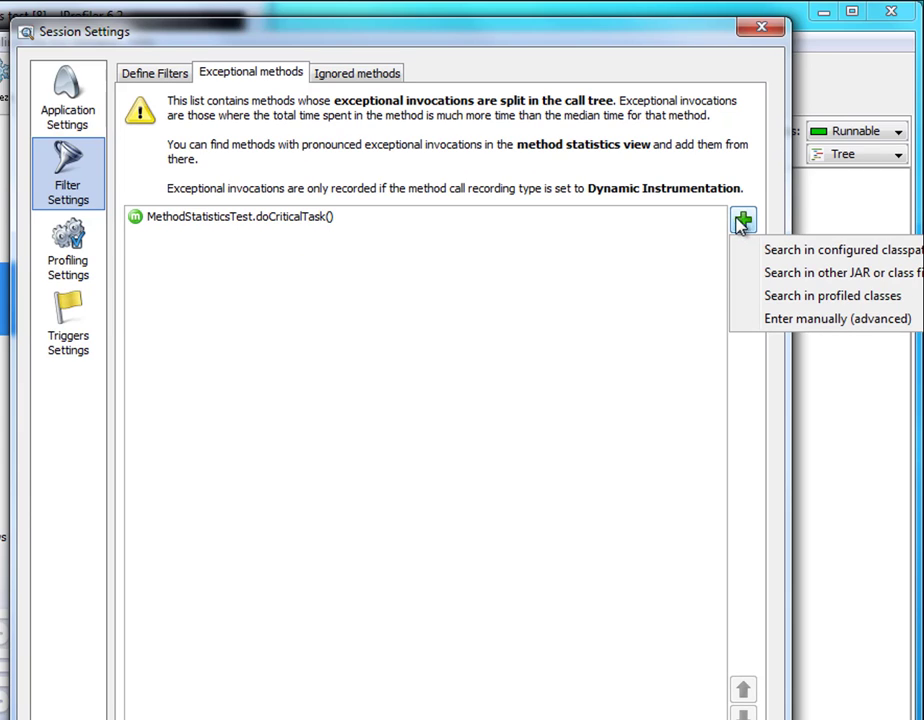